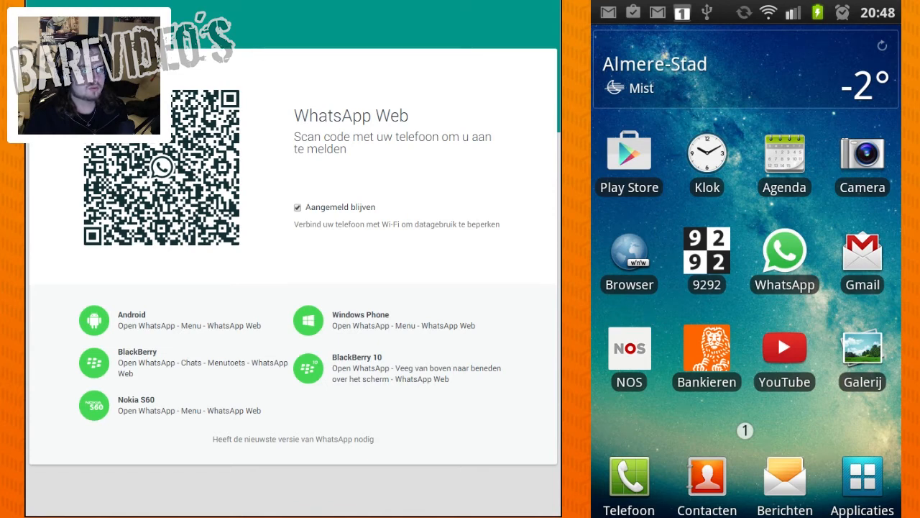
{"action": "mouse_move", "coordinate": [281, 144]}
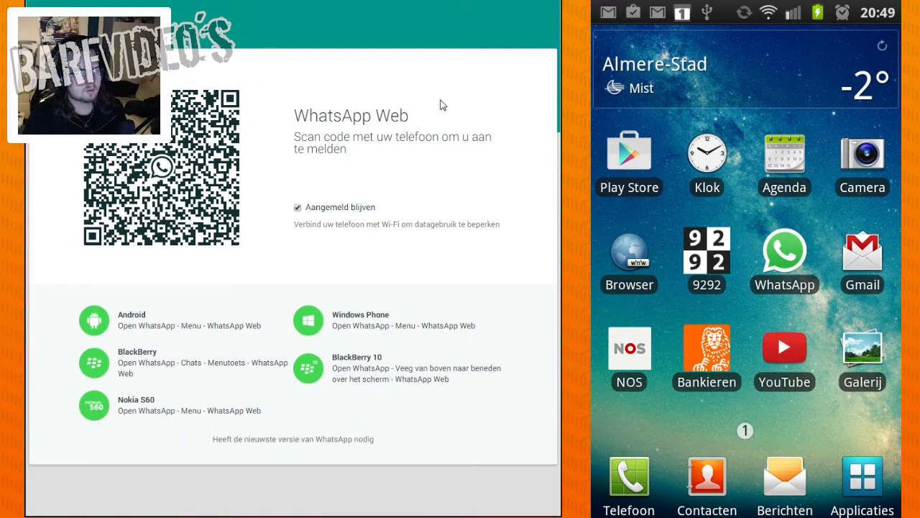
{"action": "mouse_move", "coordinate": [377, 115]}
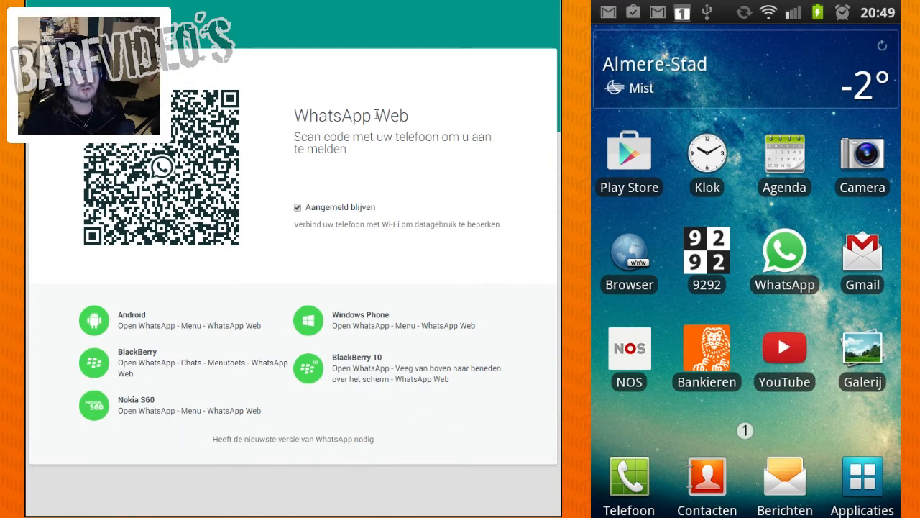
{"action": "mouse_move", "coordinate": [434, 106]}
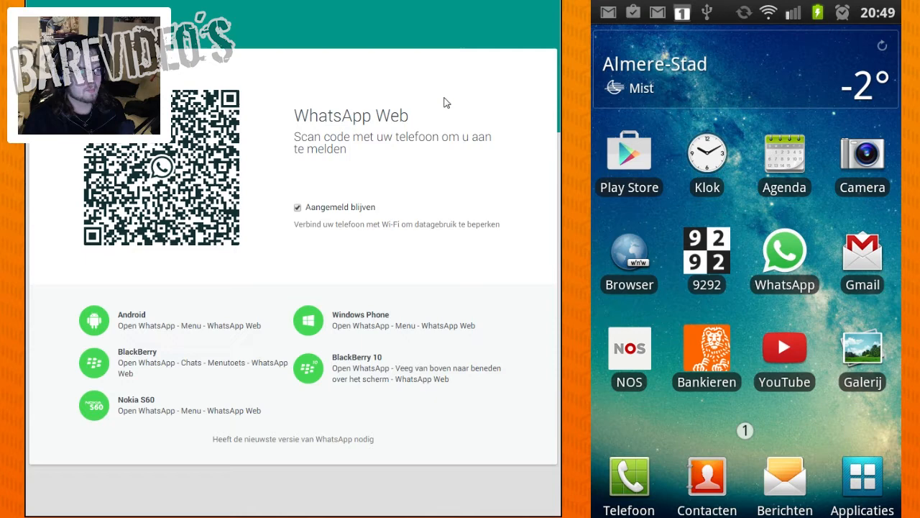
{"action": "mouse_move", "coordinate": [391, 161]}
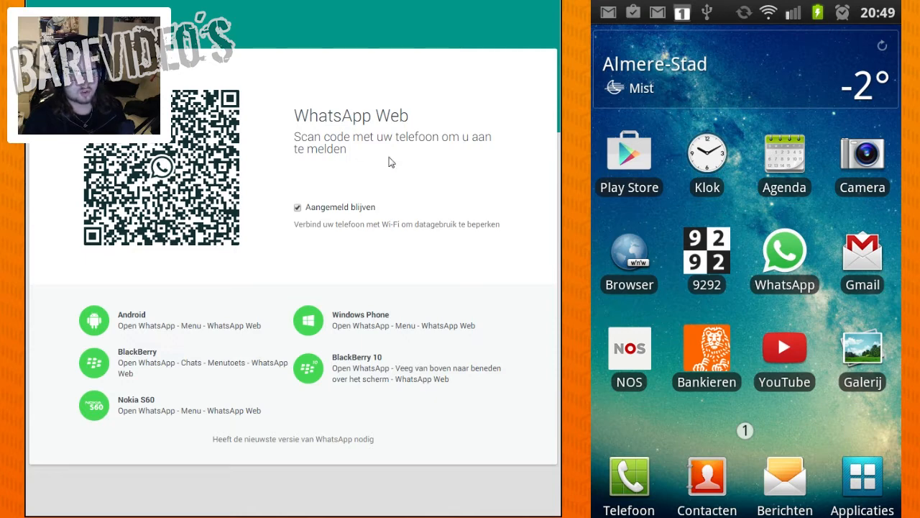
{"action": "mouse_move", "coordinate": [454, 161]}
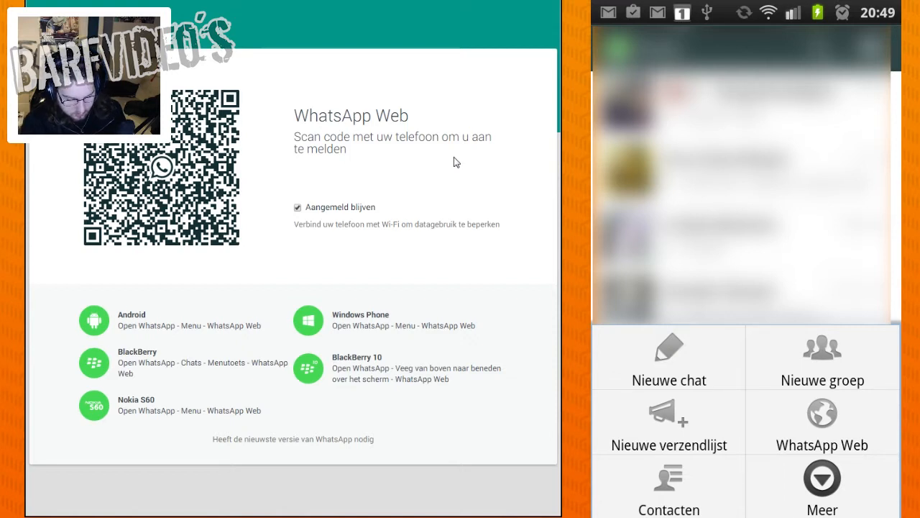
Choose WhatsApp Web in the phone menu and scan the browser's QR code to link.
{"action": "left_click", "coordinate": [823, 422]}
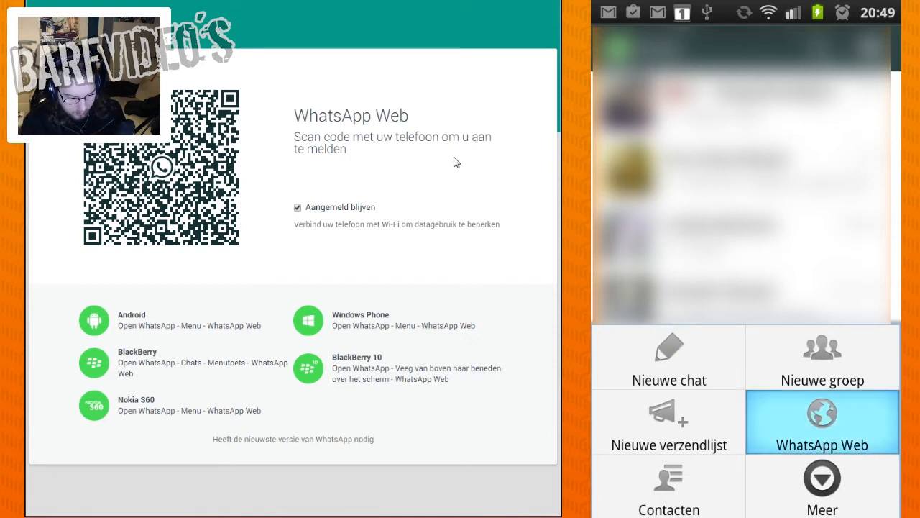
{"action": "left_click", "coordinate": [823, 423]}
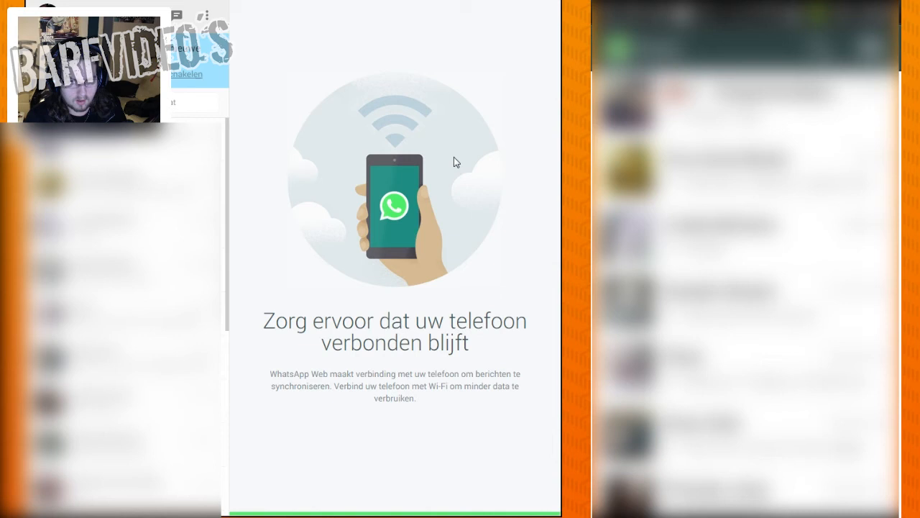
{"action": "mouse_move", "coordinate": [481, 256]}
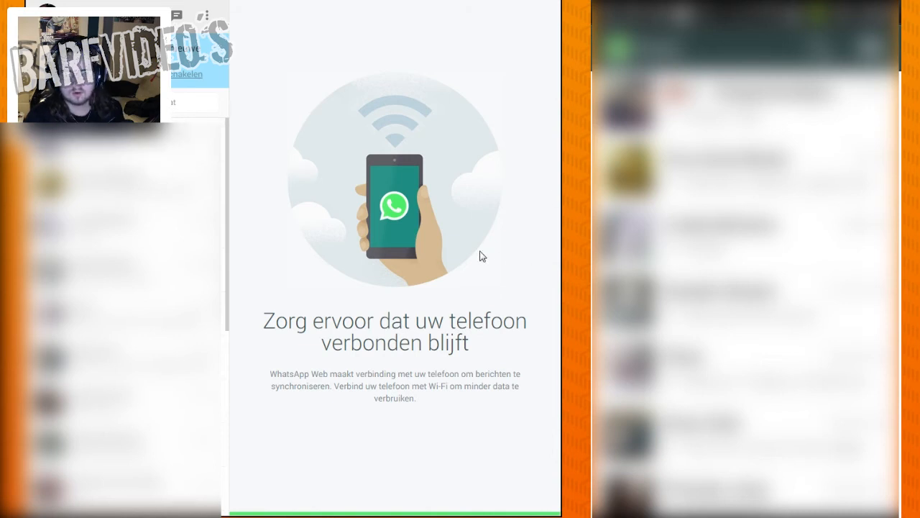
{"action": "mouse_move", "coordinate": [324, 175]}
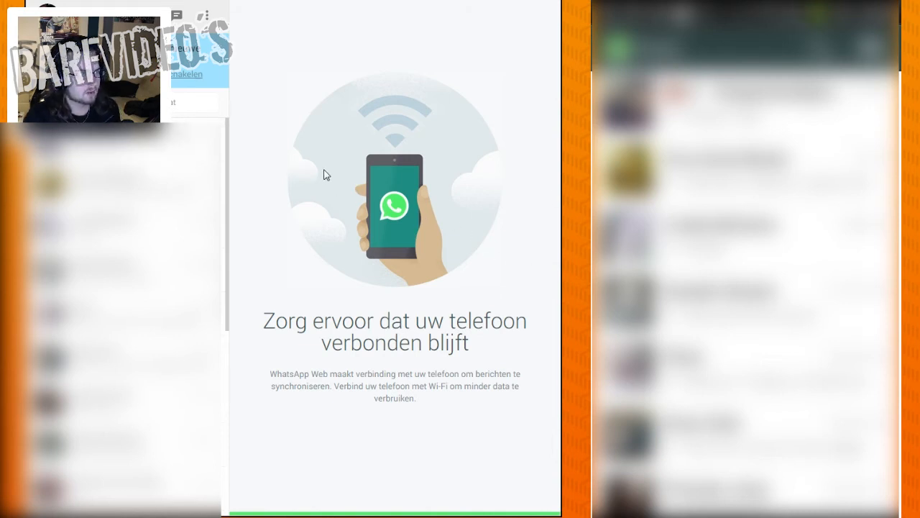
{"action": "mouse_move", "coordinate": [339, 232]}
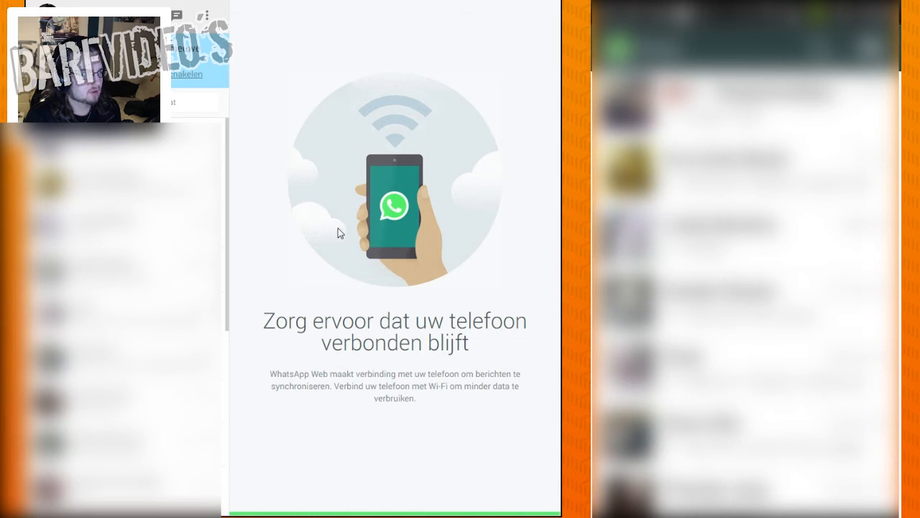